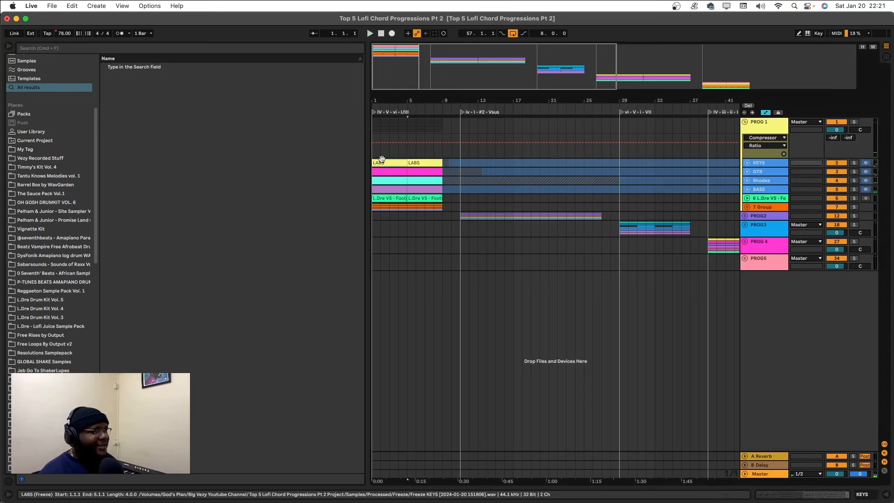
# Step: Start arrangement playback from bar 1 with the first lofi chord progression
pyautogui.click(369, 34)
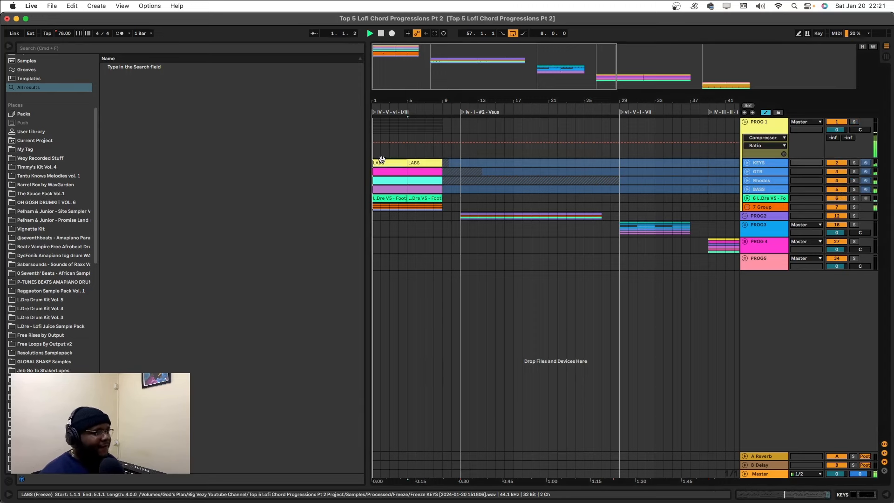